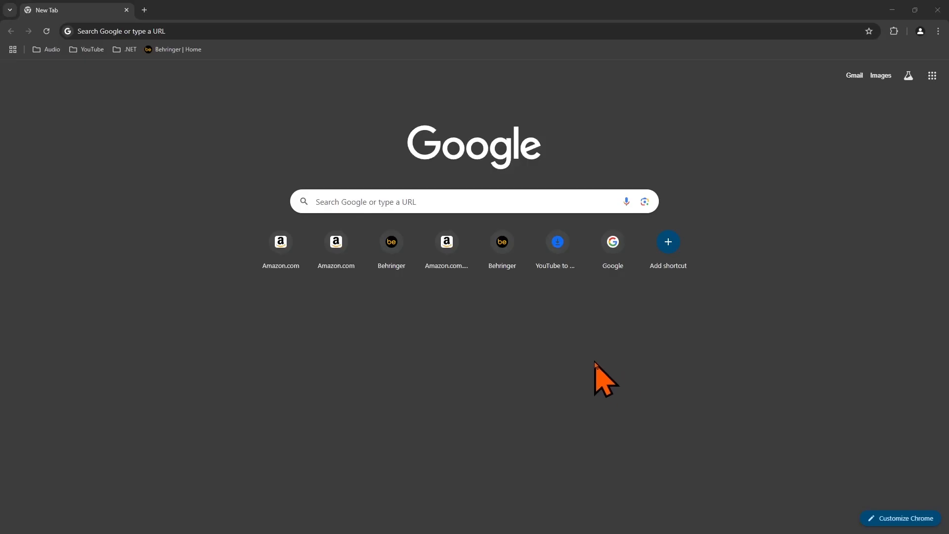
Go from the new tab page to Behringer's site and its Download Center
click(172, 50)
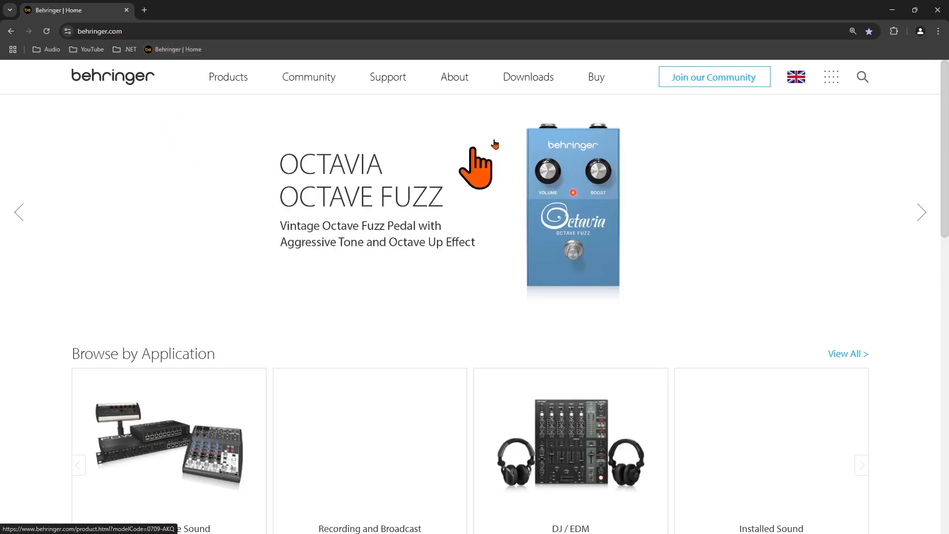
click(527, 77)
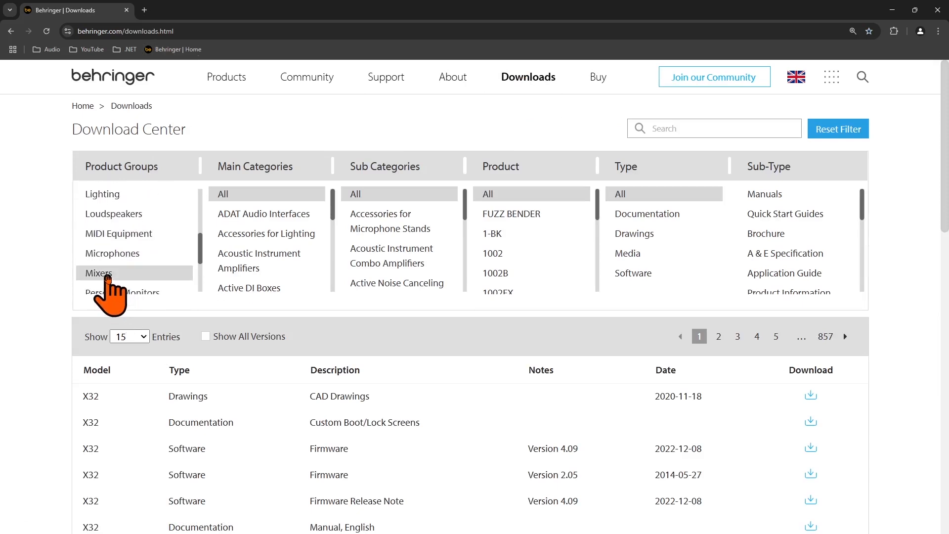
Filter downloads to Mixers > Digital Stagebox Mixers > XR18 software
click(98, 273)
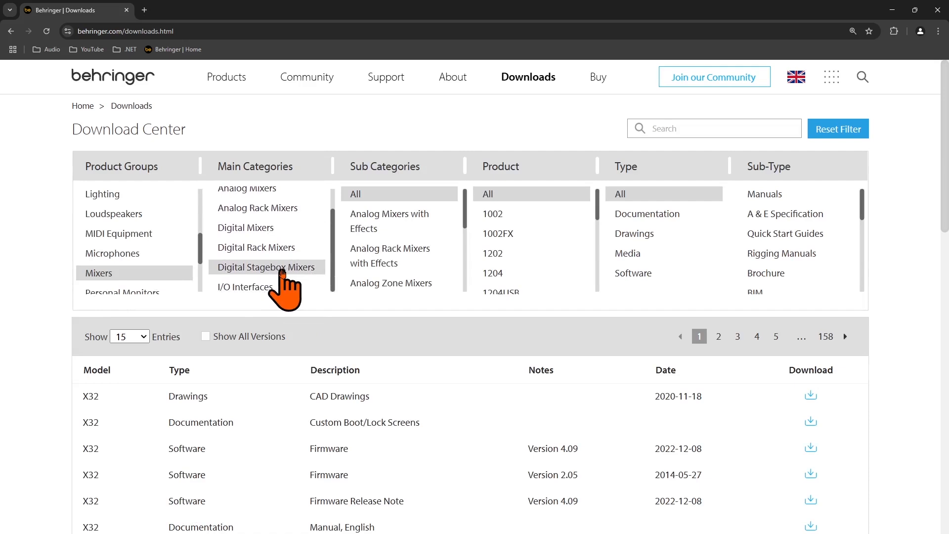
click(266, 267)
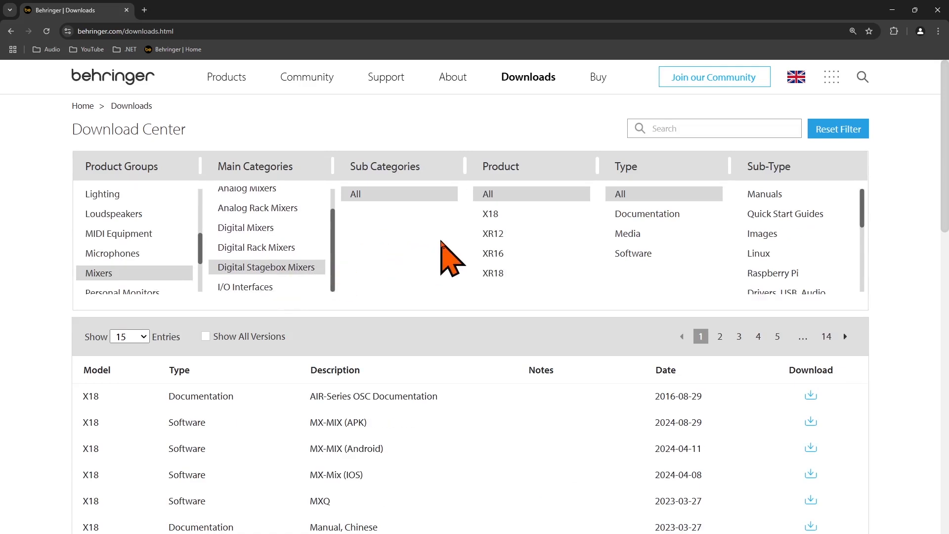
mouse_move(414, 233)
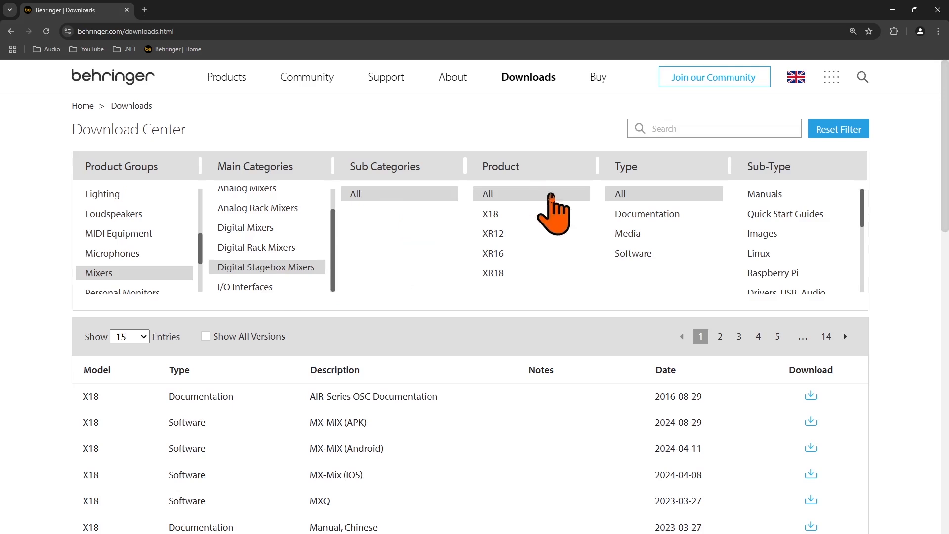
mouse_move(559, 228)
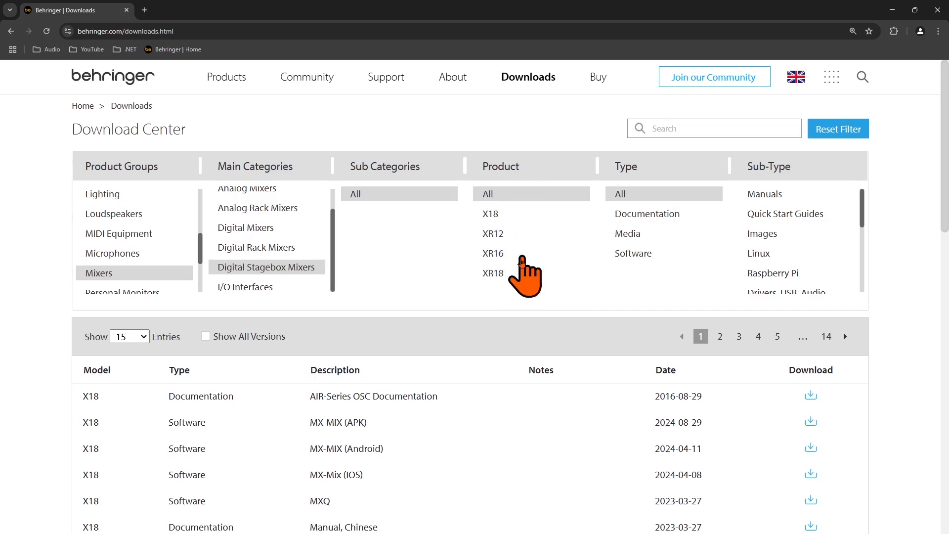
click(493, 273)
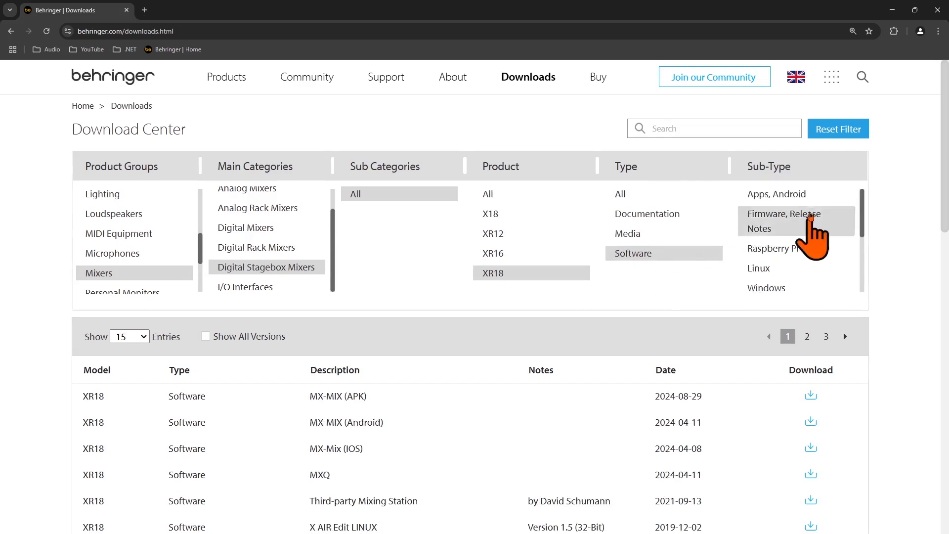
mouse_move(811, 255)
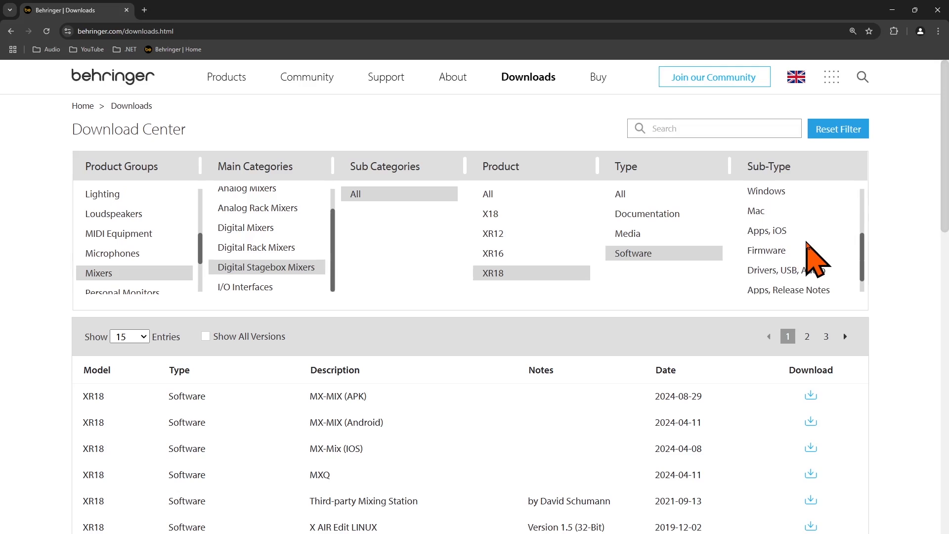
scroll(down, 3)
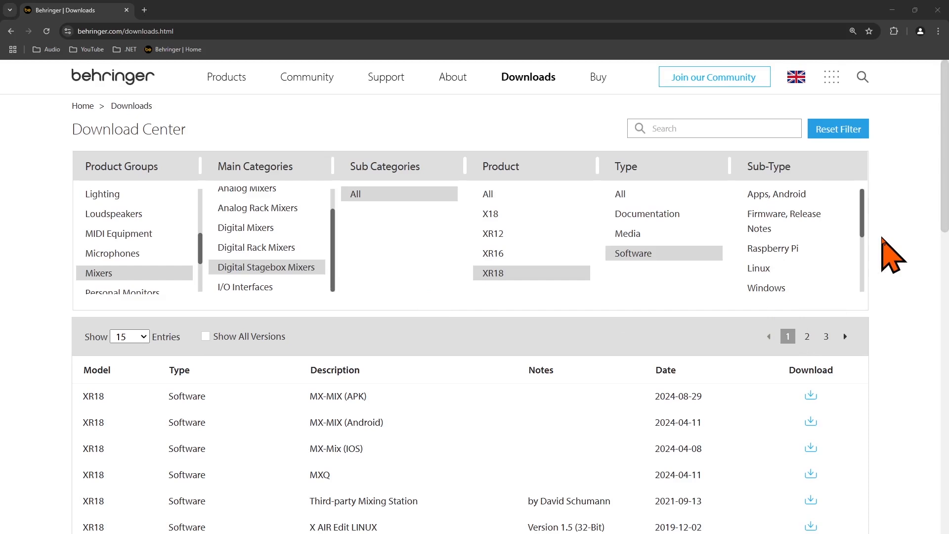
mouse_move(787, 221)
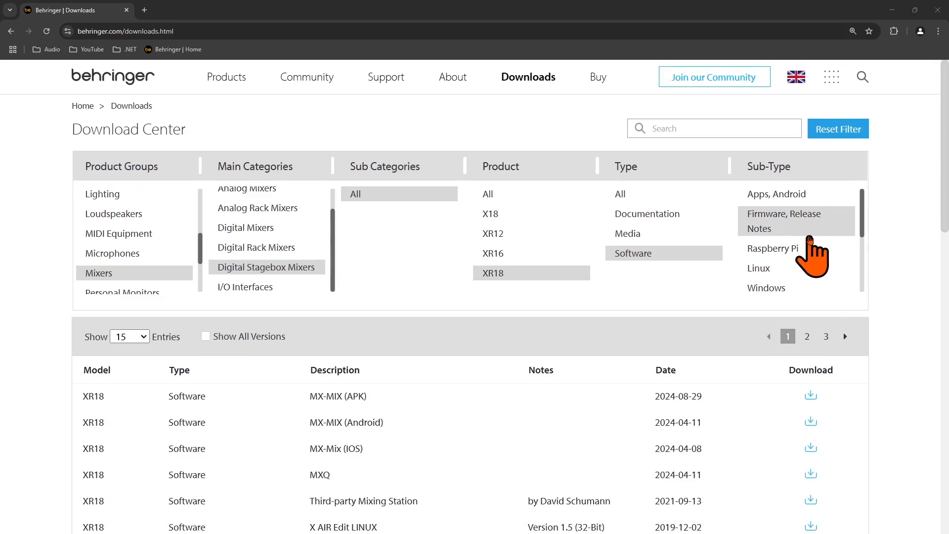
mouse_move(767, 288)
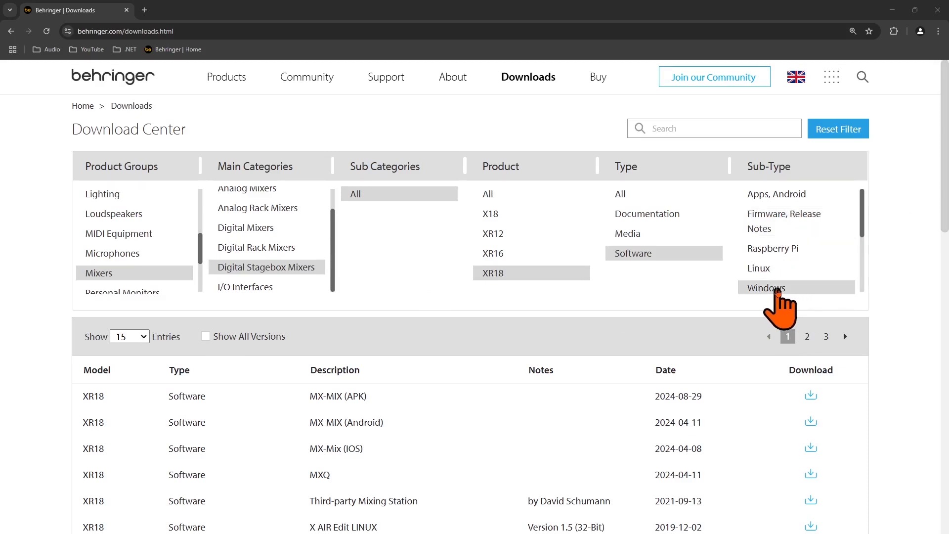
Filter to Windows and download X-AIR-Edit (PC) Version 1.8.1
click(766, 287)
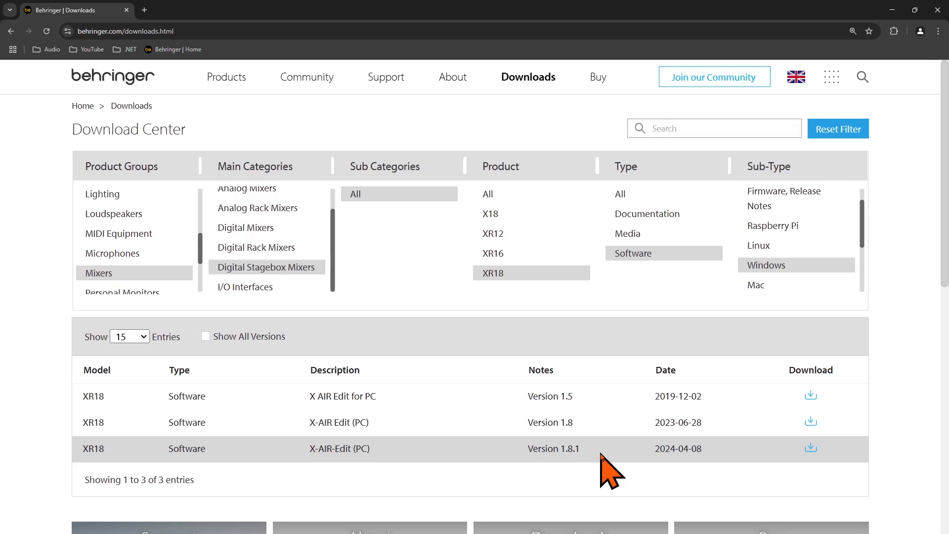
mouse_move(590, 468)
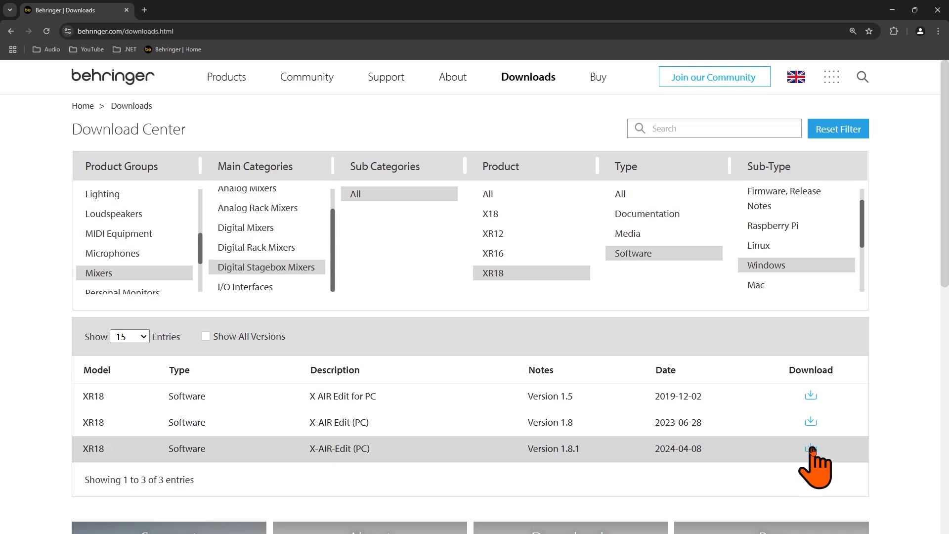
click(810, 448)
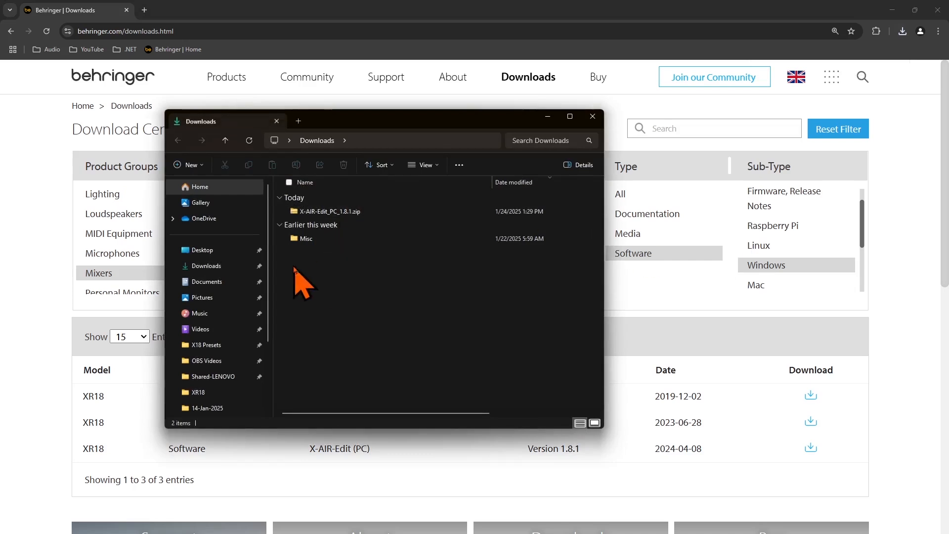
mouse_move(363, 228)
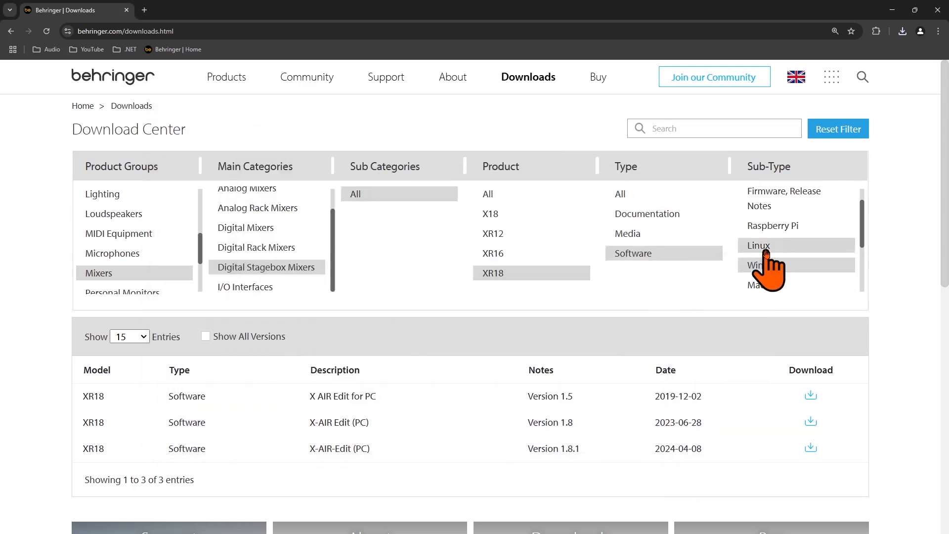
mouse_move(770, 269)
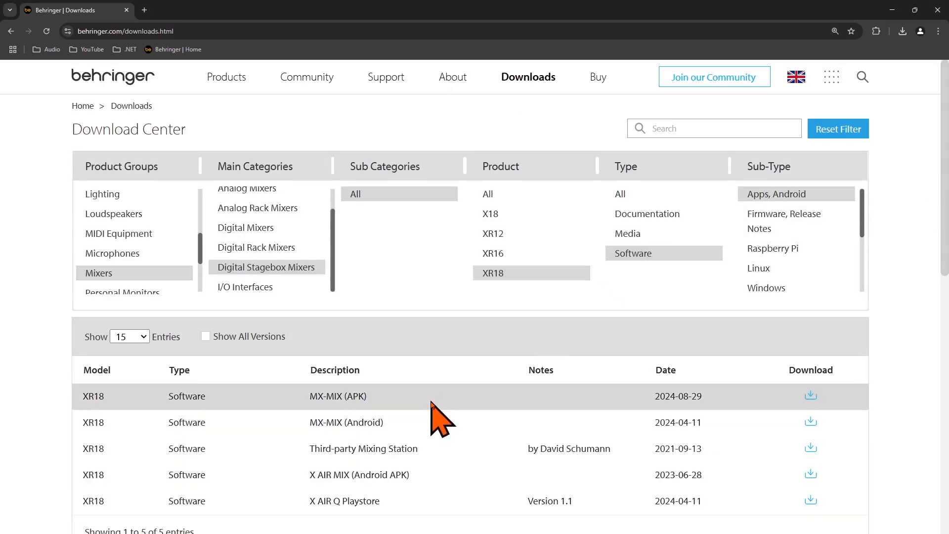
Filter the XR18 software list to the Apps, iOS subtype
scroll(down, 3)
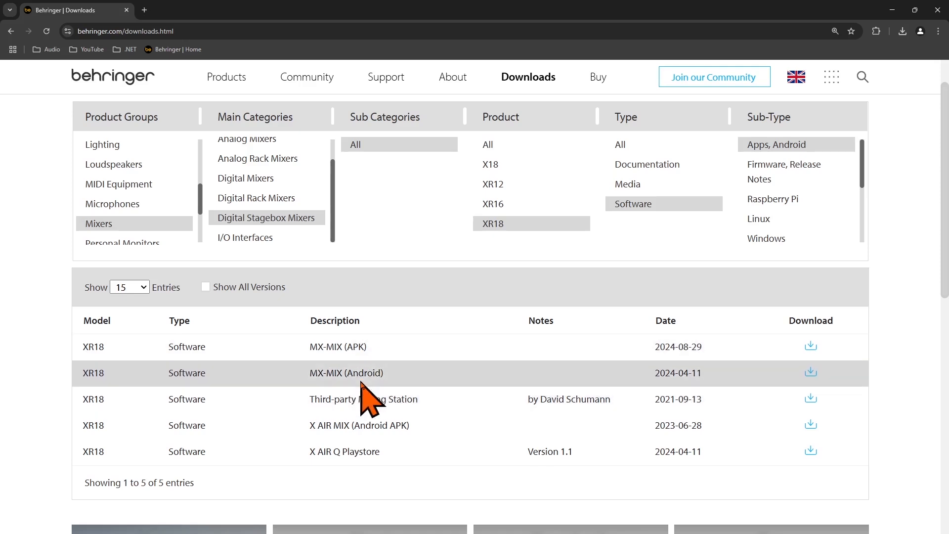
scroll(down, 3)
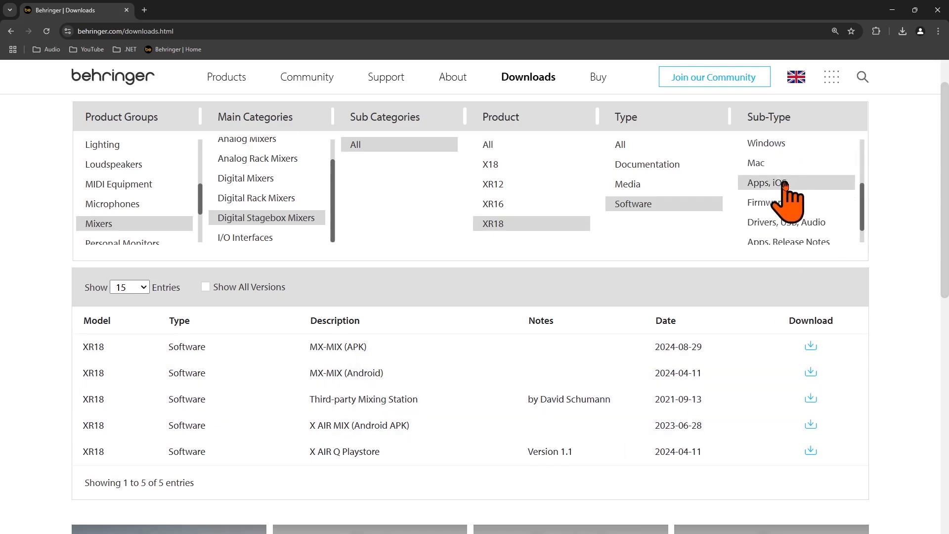
click(767, 182)
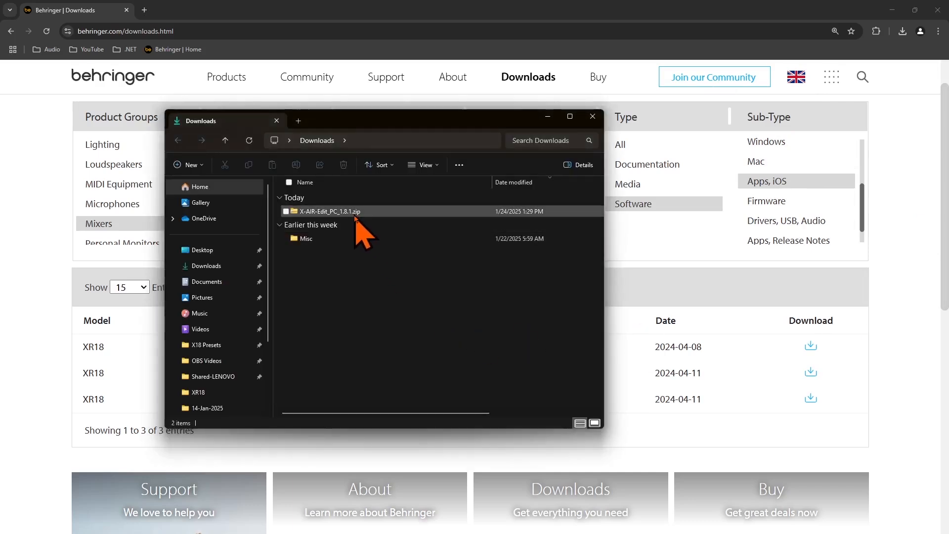
mouse_move(357, 221)
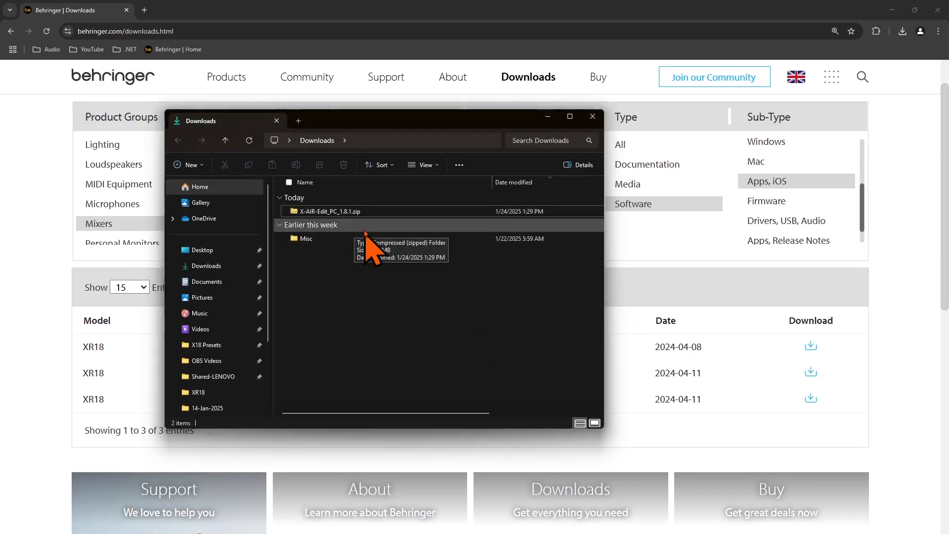
Extract X-AIR-Edit_PC_1.8.1.zip into the default folder in Downloads
right_click(328, 211)
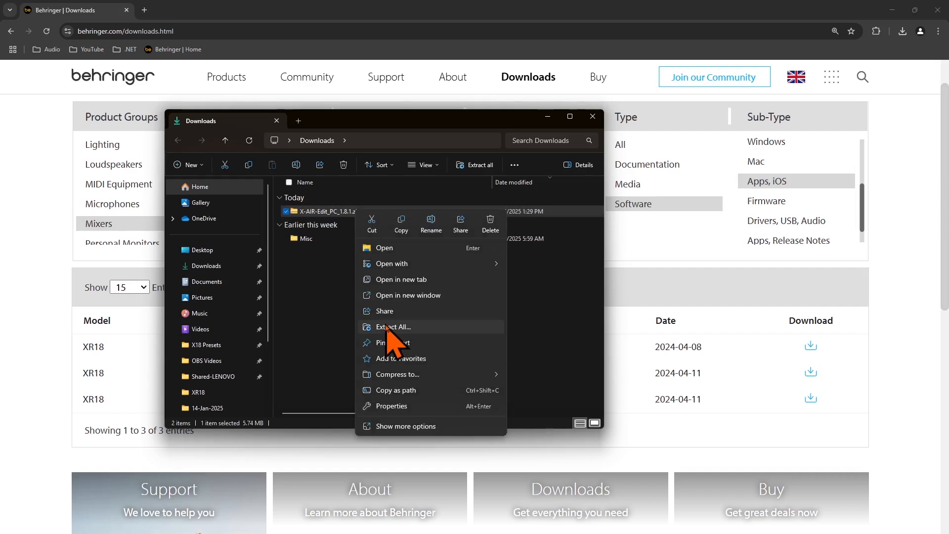
click(392, 326)
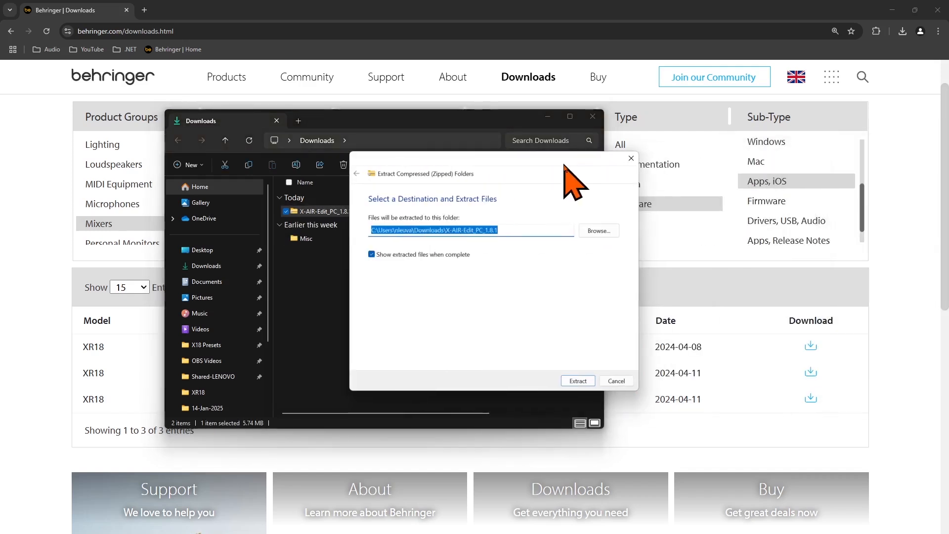
click(577, 380)
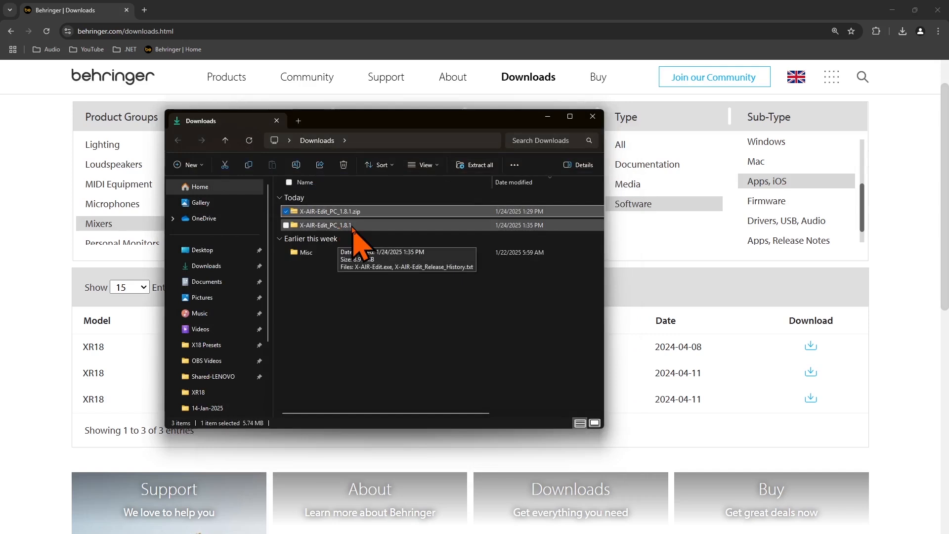
Enter the extracted X-AIR-Edit_PC_1.8.1 folder and select X-AIR-Edit.exe
click(328, 225)
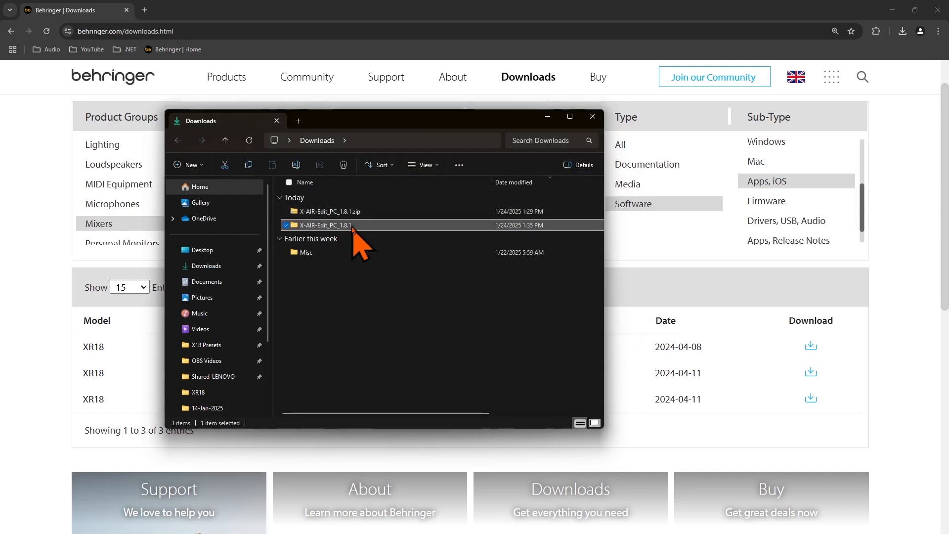
double_click(320, 225)
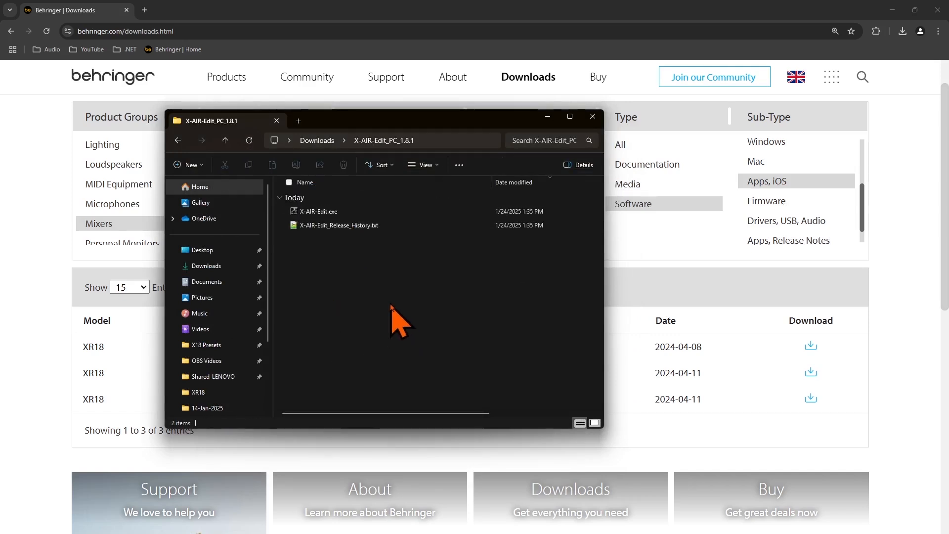
click(317, 211)
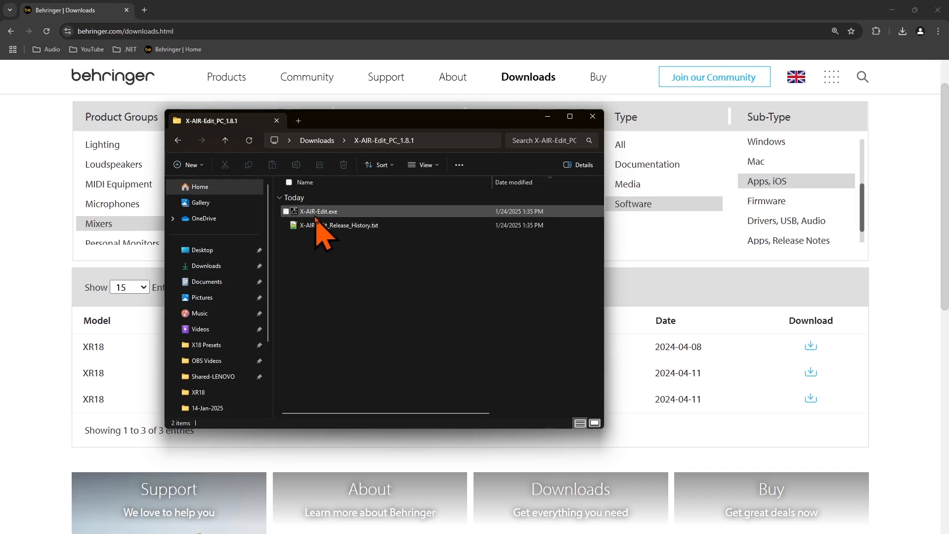
mouse_move(320, 217)
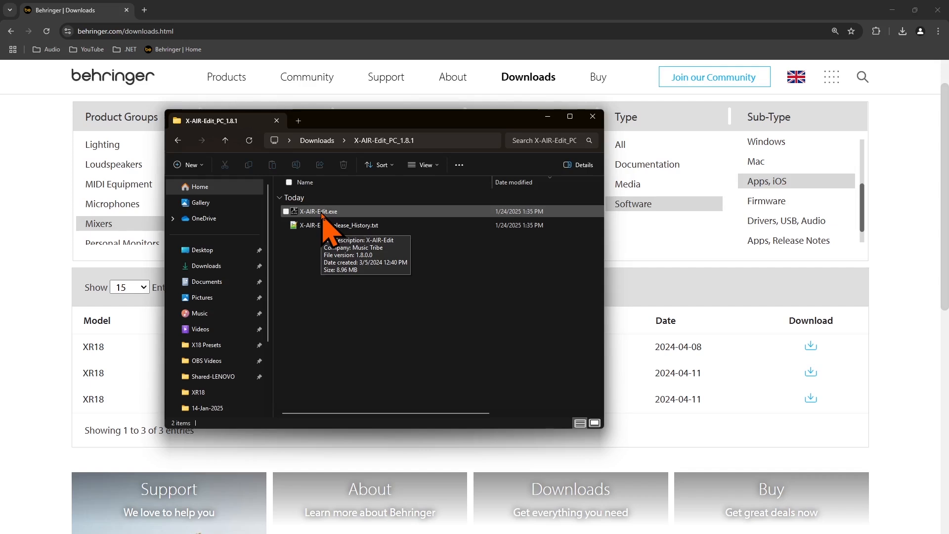
Launch X-AIR-Edit.exe so X AIR Edit opens with no device connected
click(317, 212)
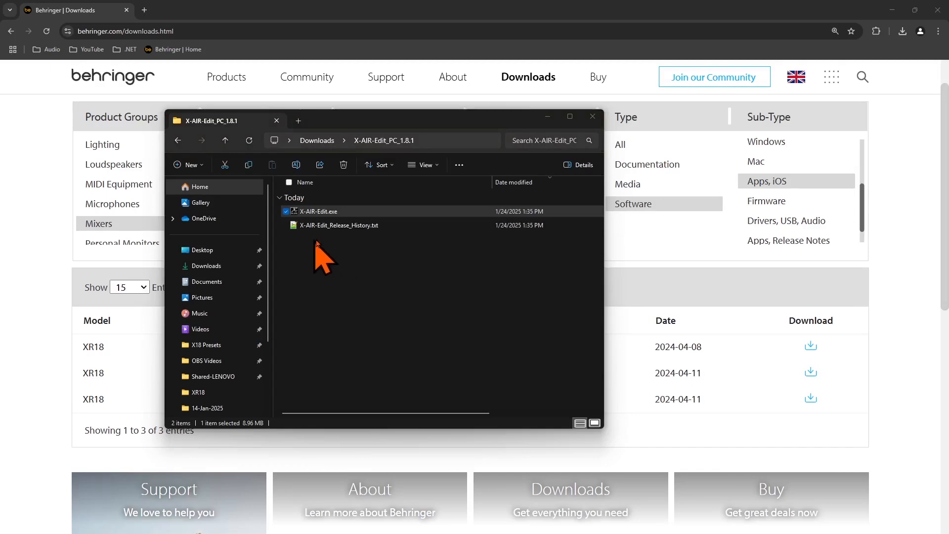
double_click(318, 212)
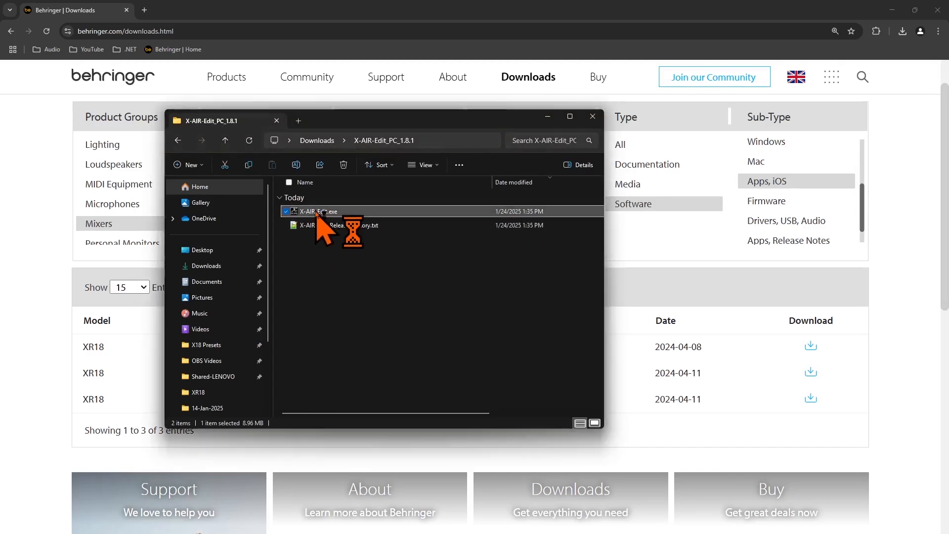
double_click(317, 212)
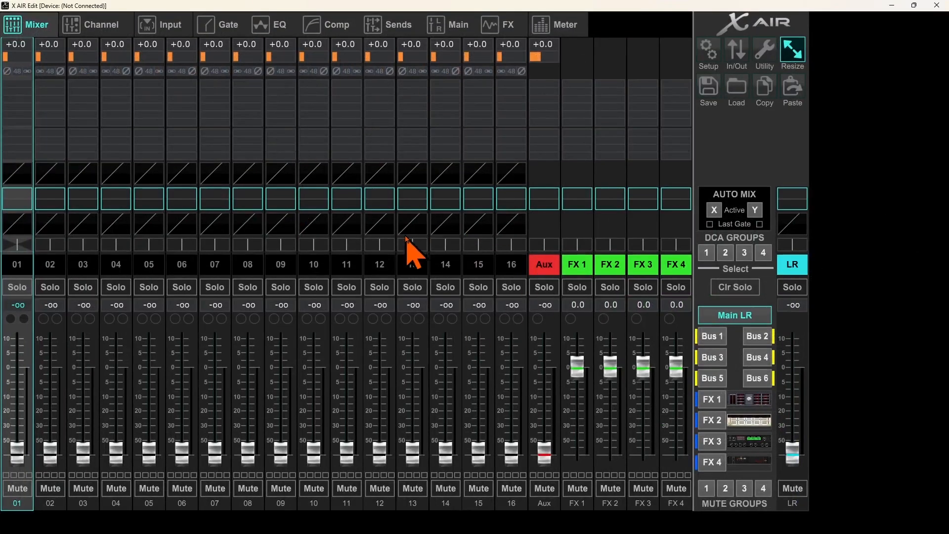
mouse_move(514, 254)
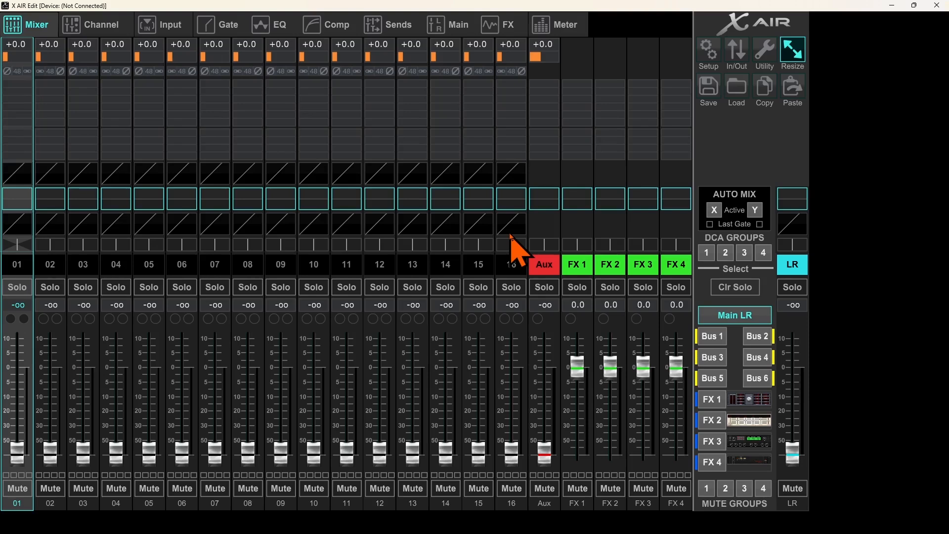
mouse_move(57, 34)
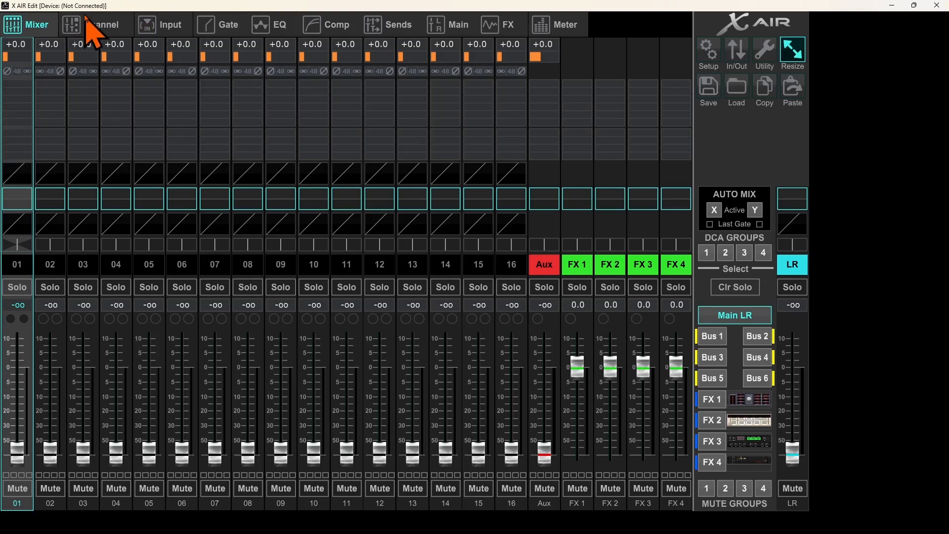
mouse_move(733, 151)
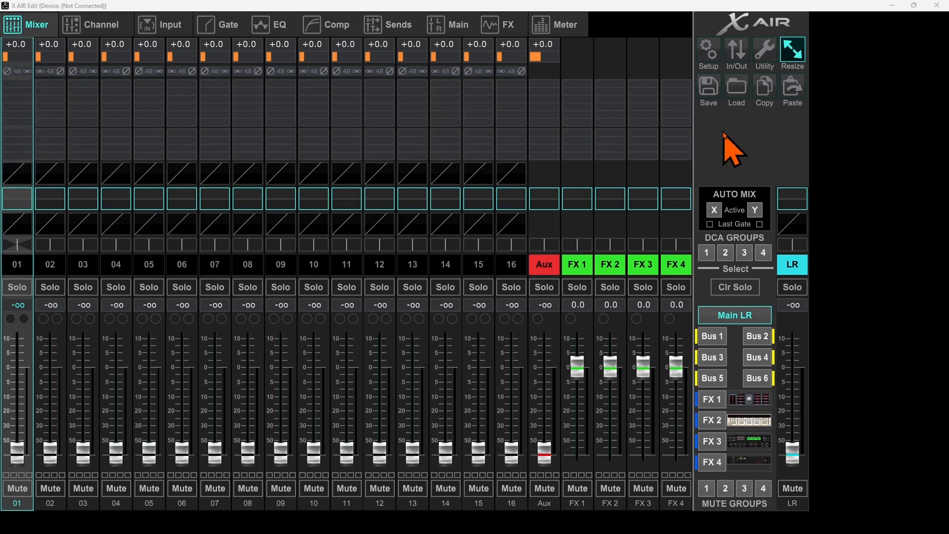
mouse_move(481, 182)
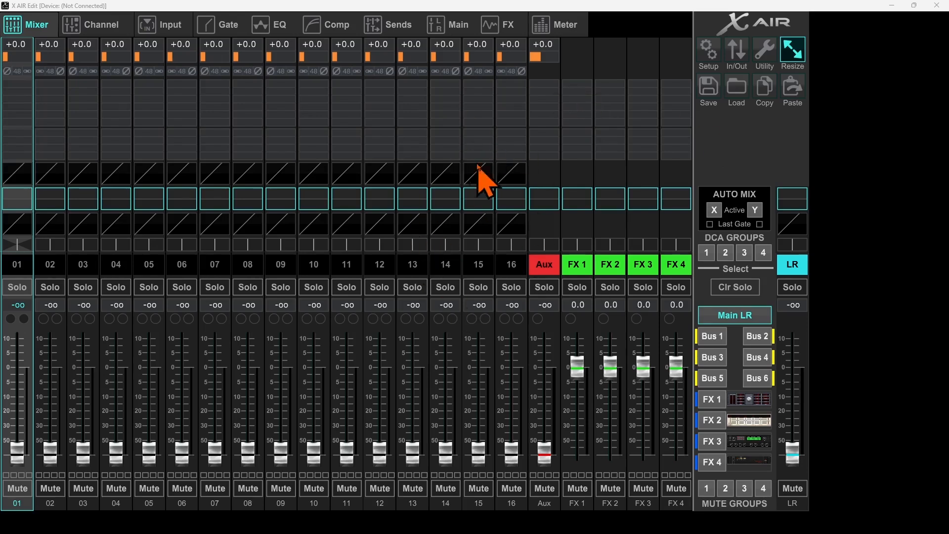
mouse_move(387, 315)
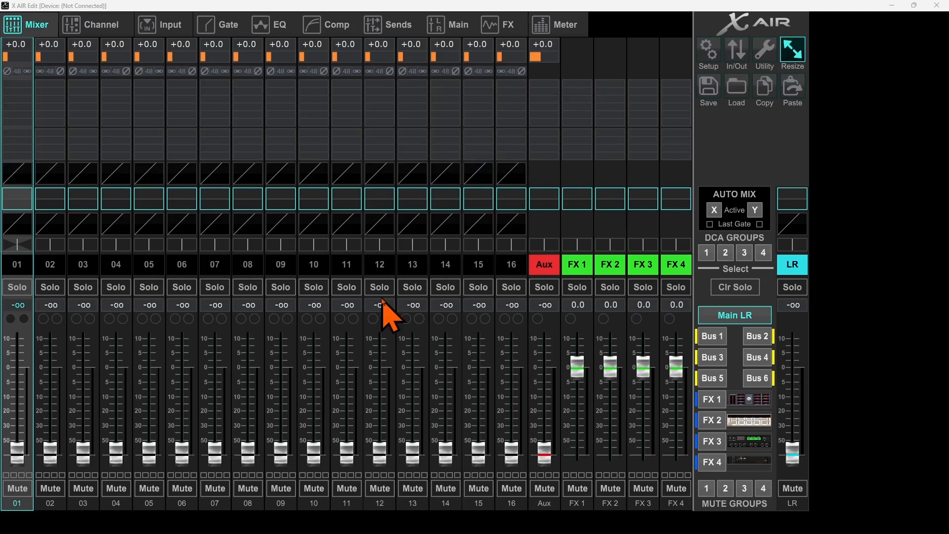